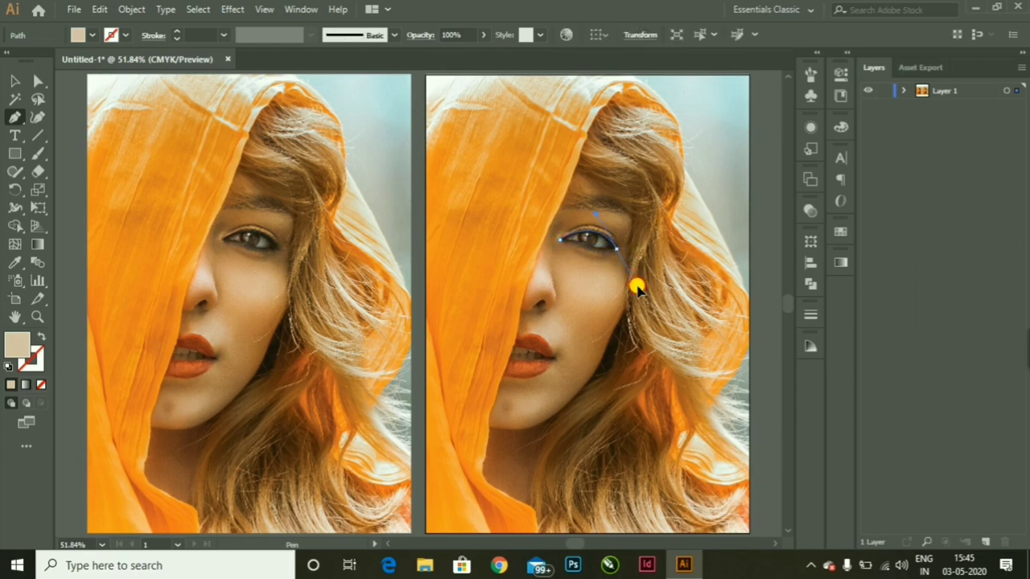
# Remove the sketched eye path and select the right-hand copy of the photo
pyautogui.click(503, 316)
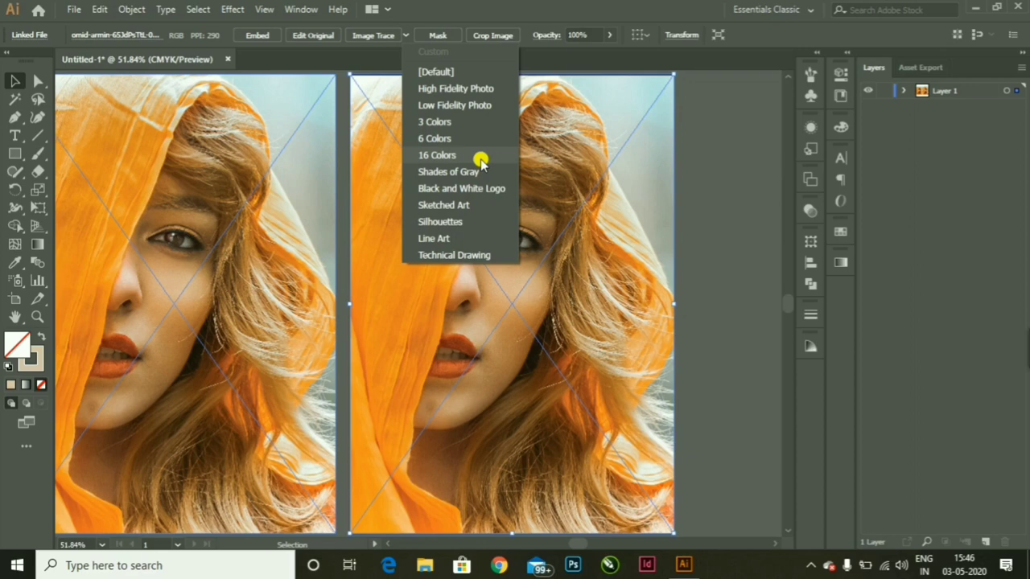
pyautogui.moveTo(463, 254)
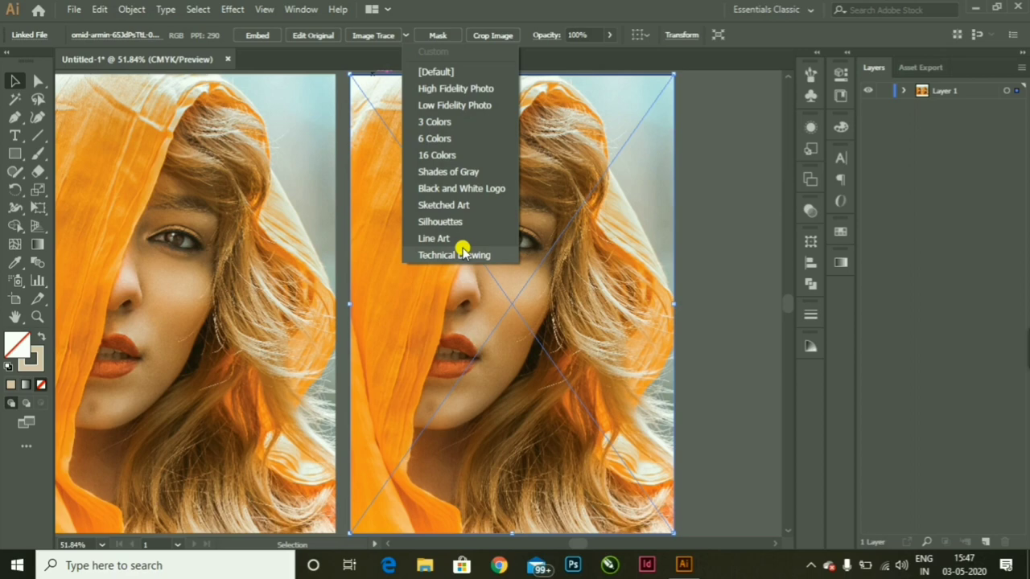
# Trace the right-hand portrait with the 16 Colors Image Trace preset
pyautogui.click(436, 154)
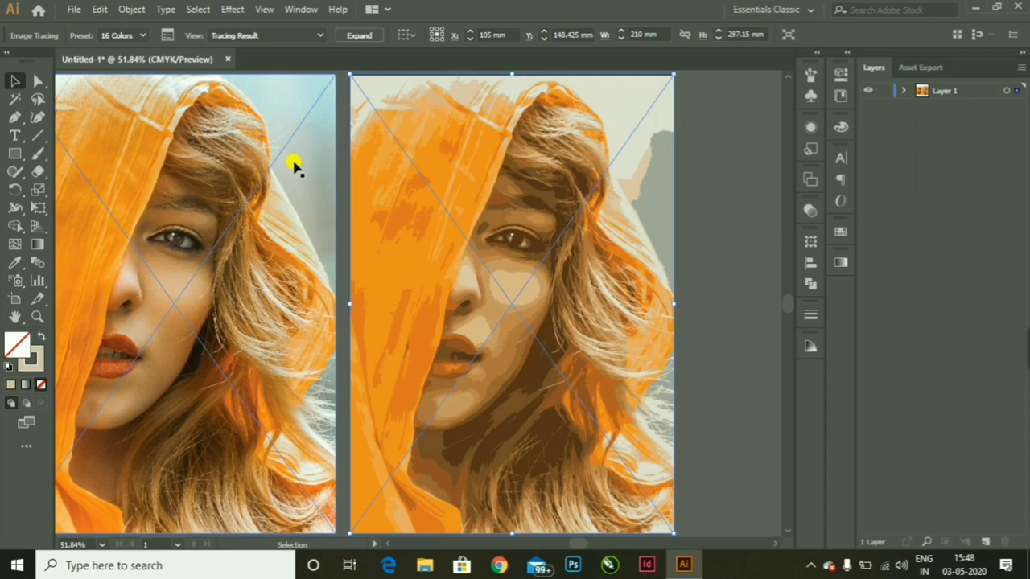
pyautogui.moveTo(712, 179)
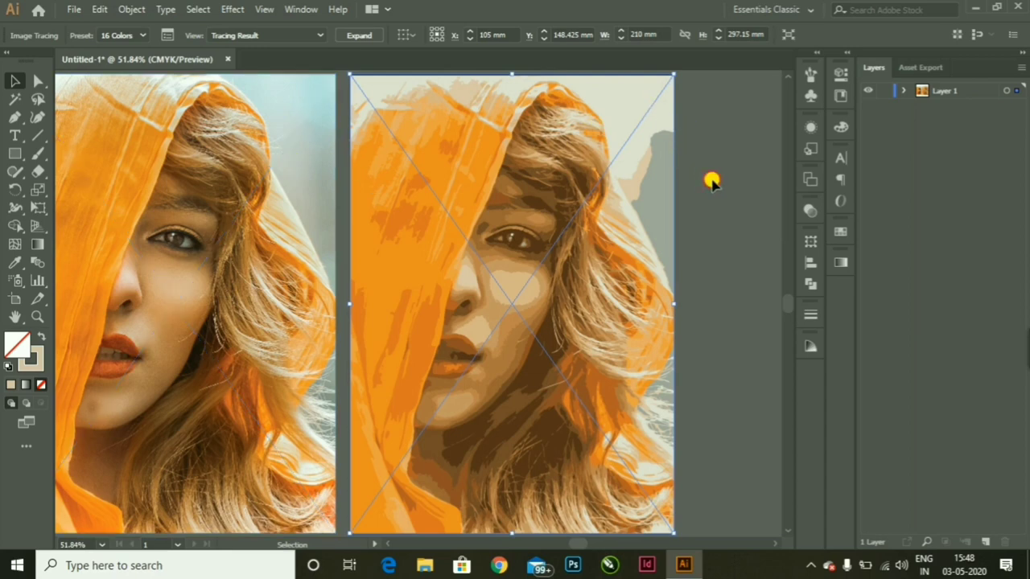
pyautogui.moveTo(543, 337)
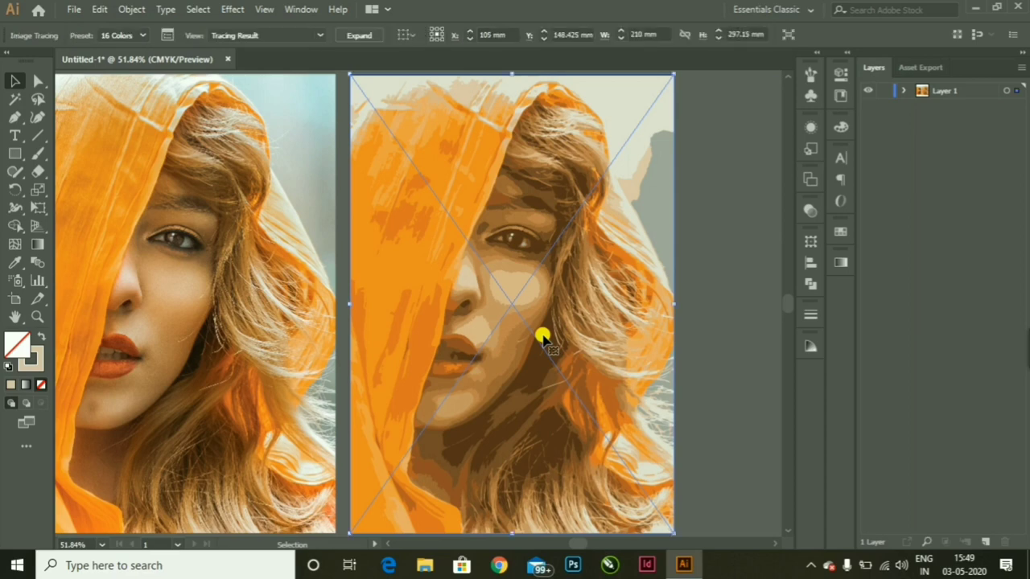